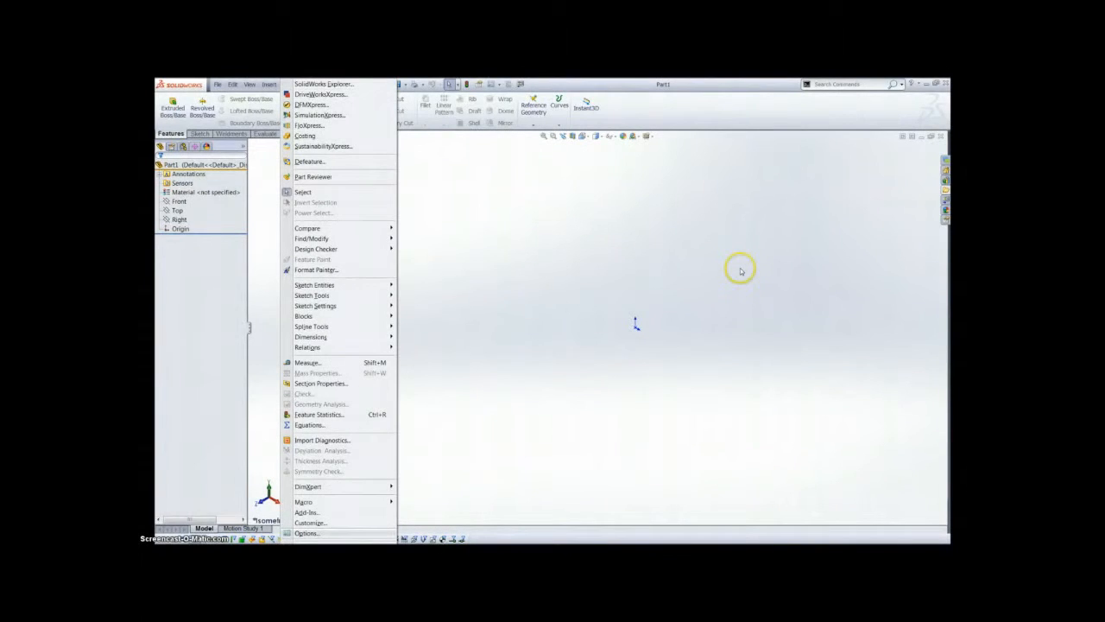
# - Check the Macros folder path under File Locations in System Options, then bring up the C: drive listing
pyautogui.click(305, 533)
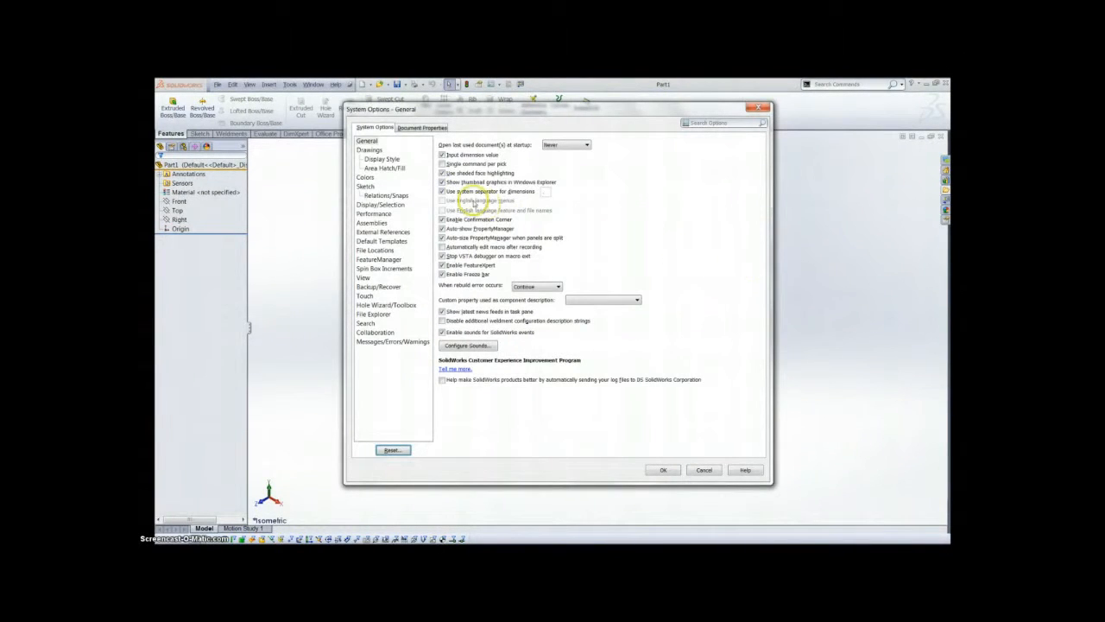
pyautogui.click(374, 251)
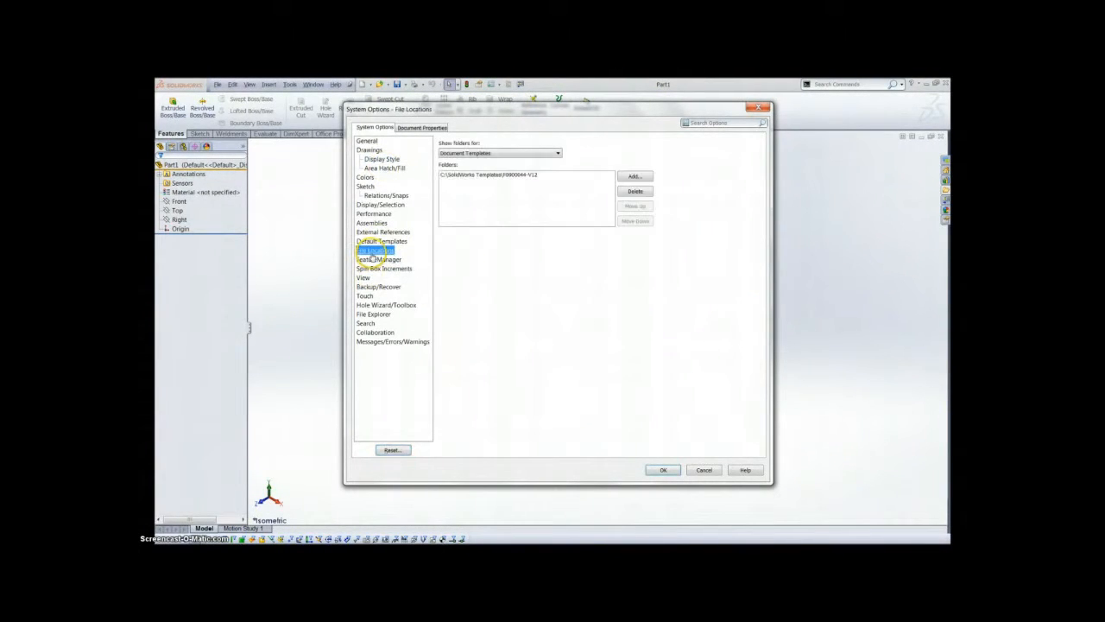
pyautogui.click(557, 153)
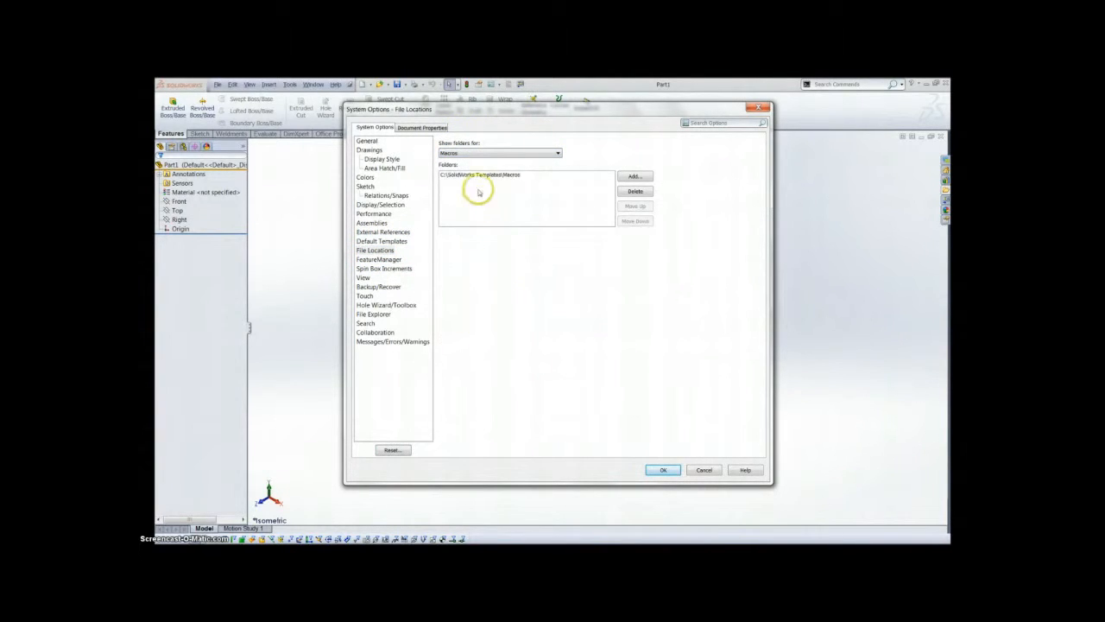
pyautogui.click(479, 175)
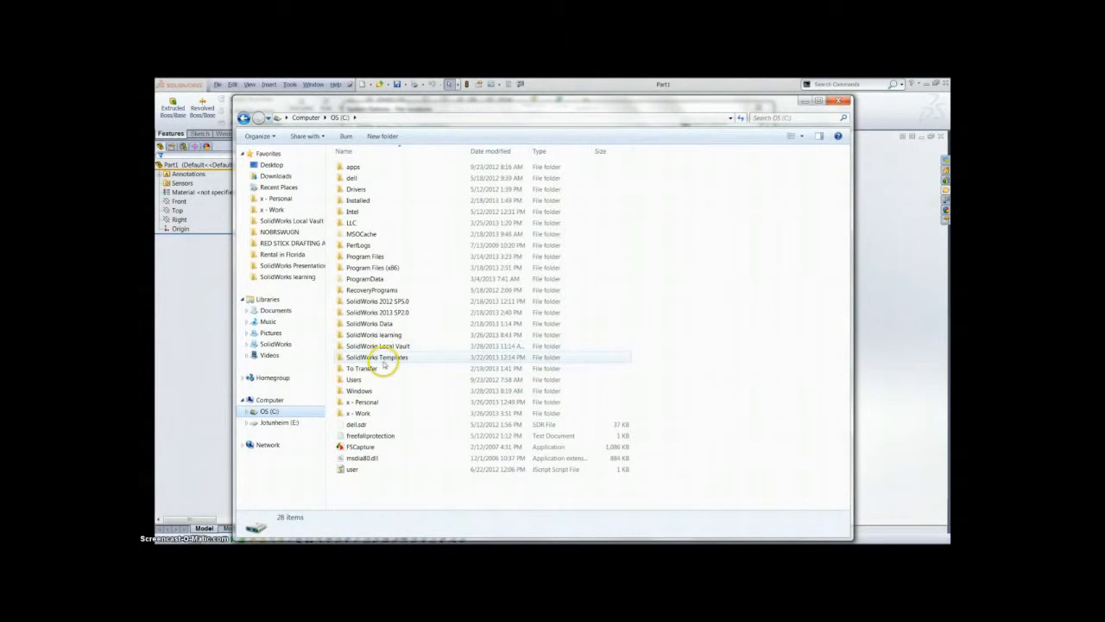
# - Open the SolidWorks Templates folder in Windows Explorer
pyautogui.doubleClick(376, 357)
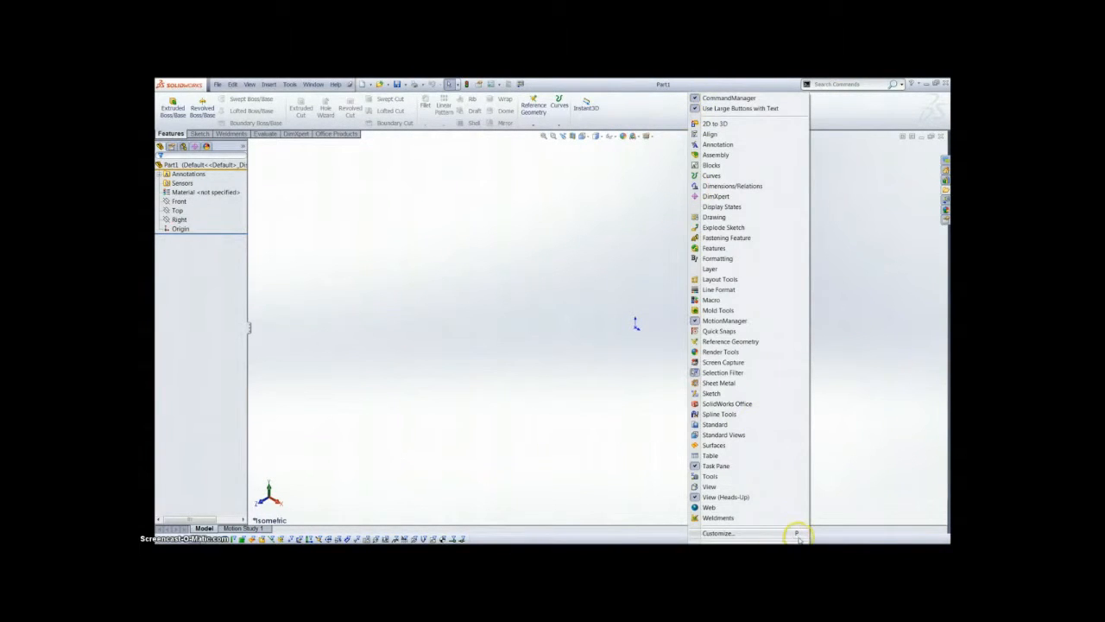
# - Open Customize and browse the Commands, Menus and Mouse Gestures pages
pyautogui.click(479, 341)
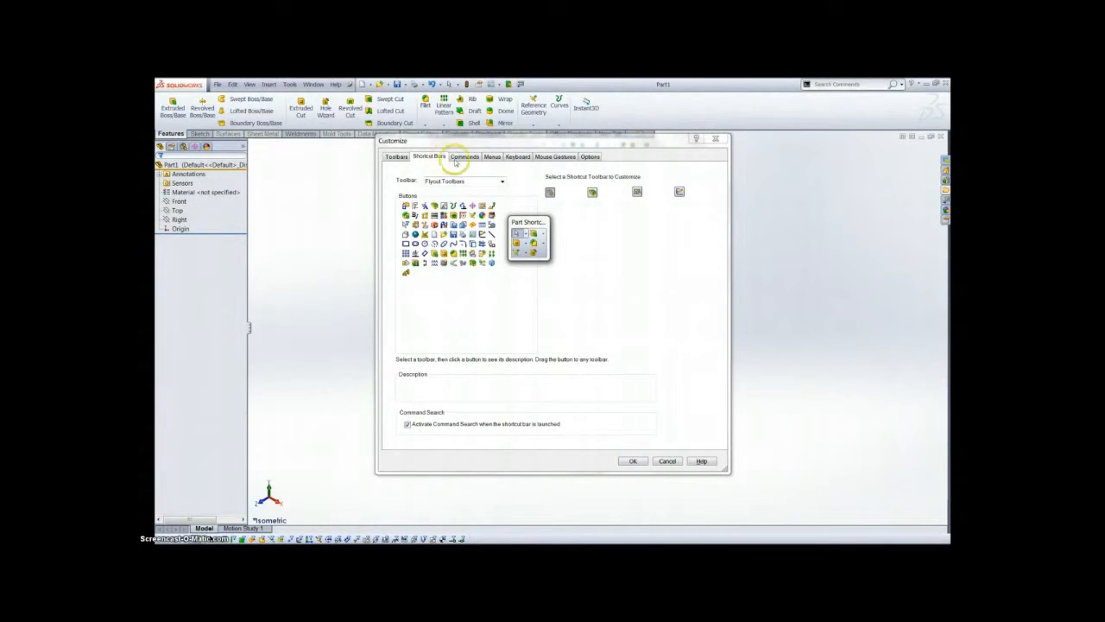
pyautogui.click(464, 156)
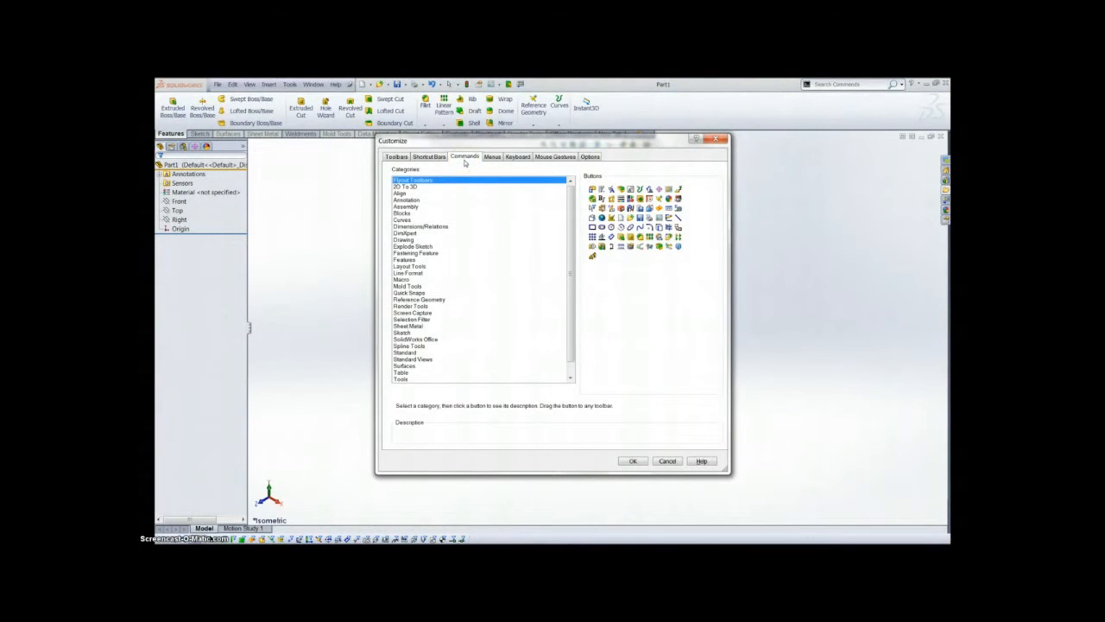
pyautogui.click(492, 156)
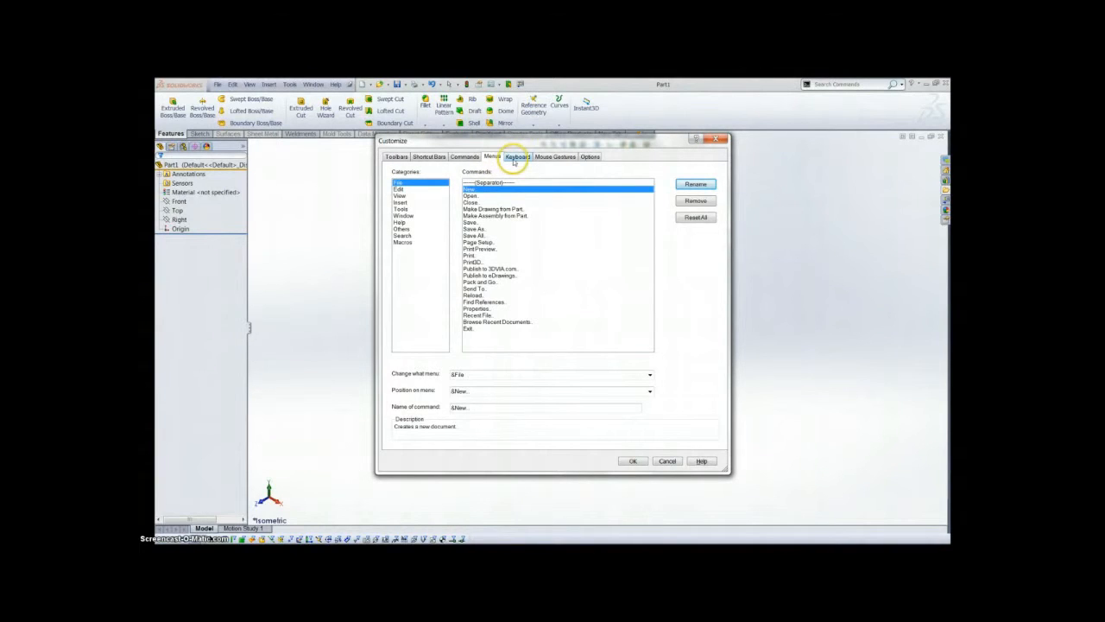
pyautogui.click(555, 156)
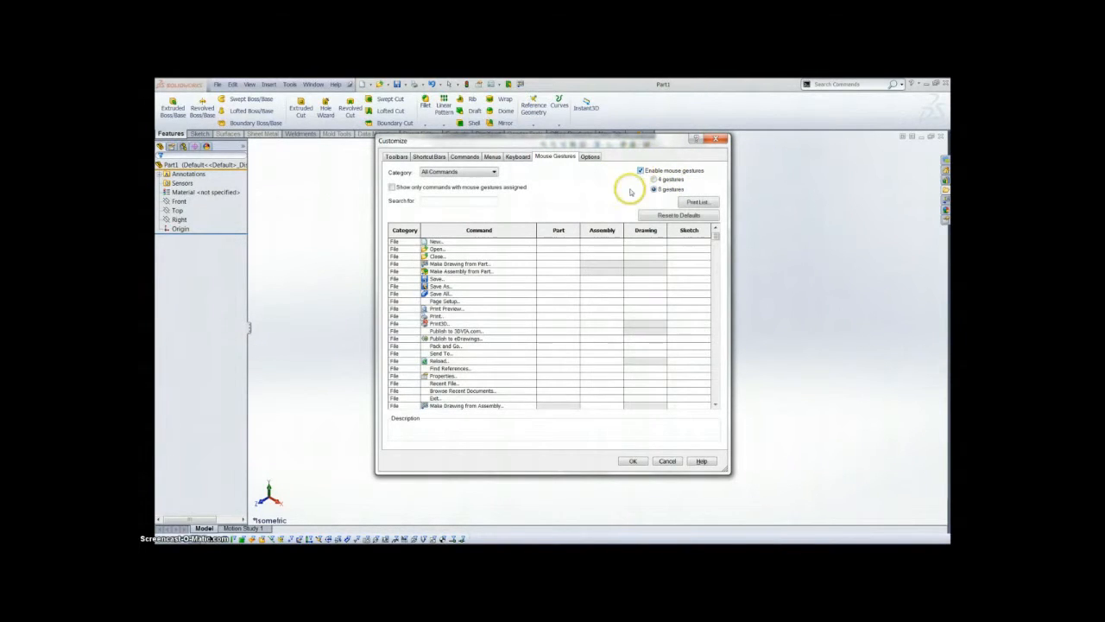
# - On the Keyboard page, search 'line' then 'macro' to list macro shortcuts
pyautogui.click(517, 157)
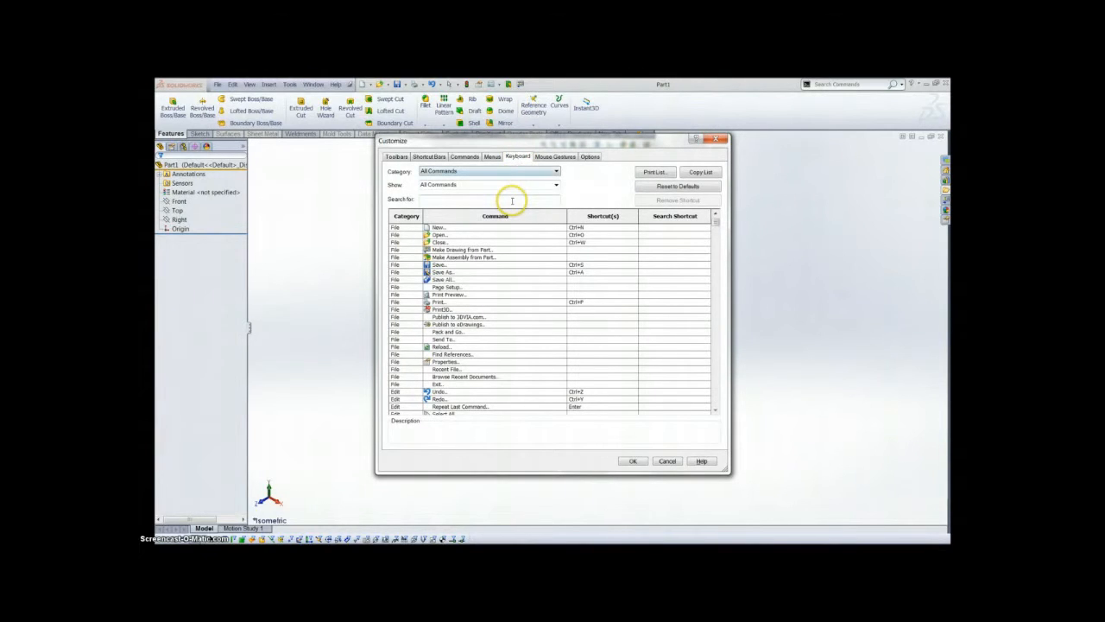
pyautogui.write('line')
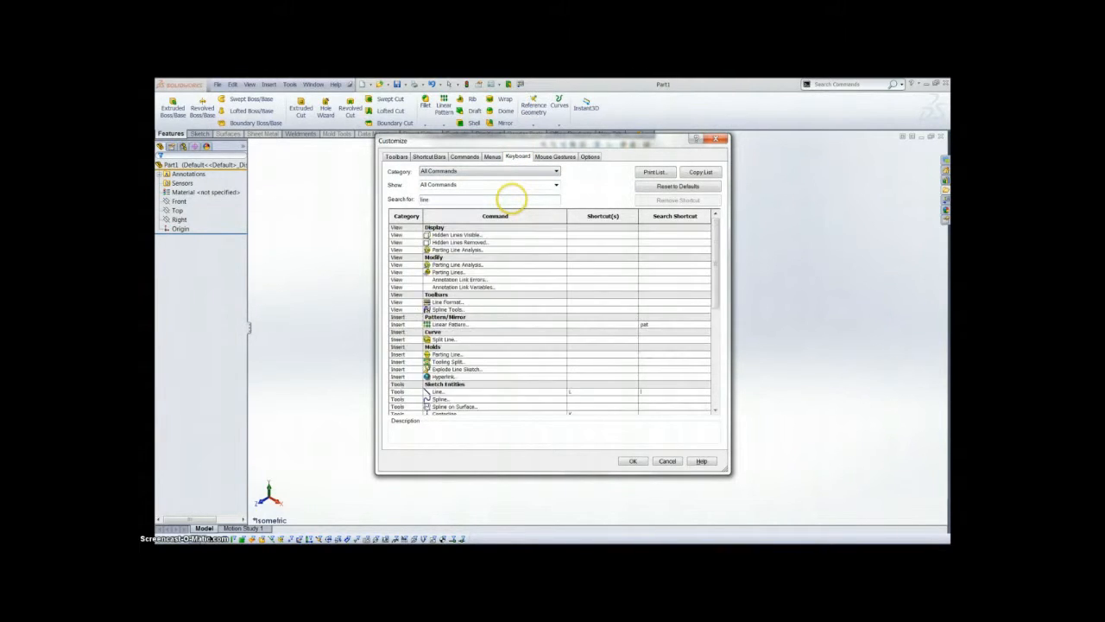
pyautogui.scroll(-3)
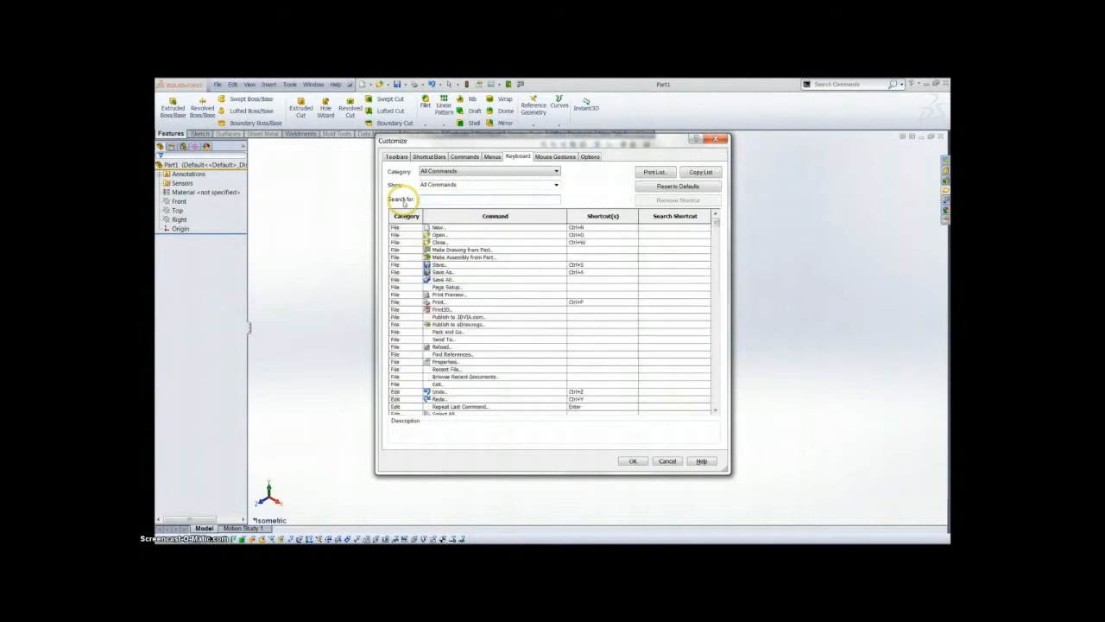
pyautogui.write('macros')
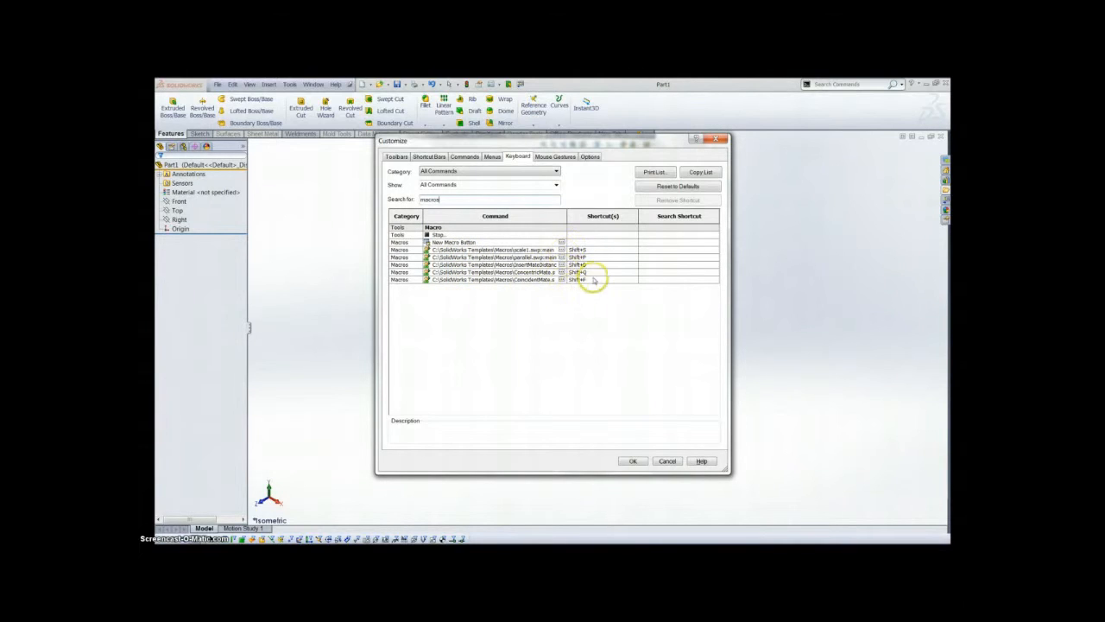
pyautogui.click(440, 199)
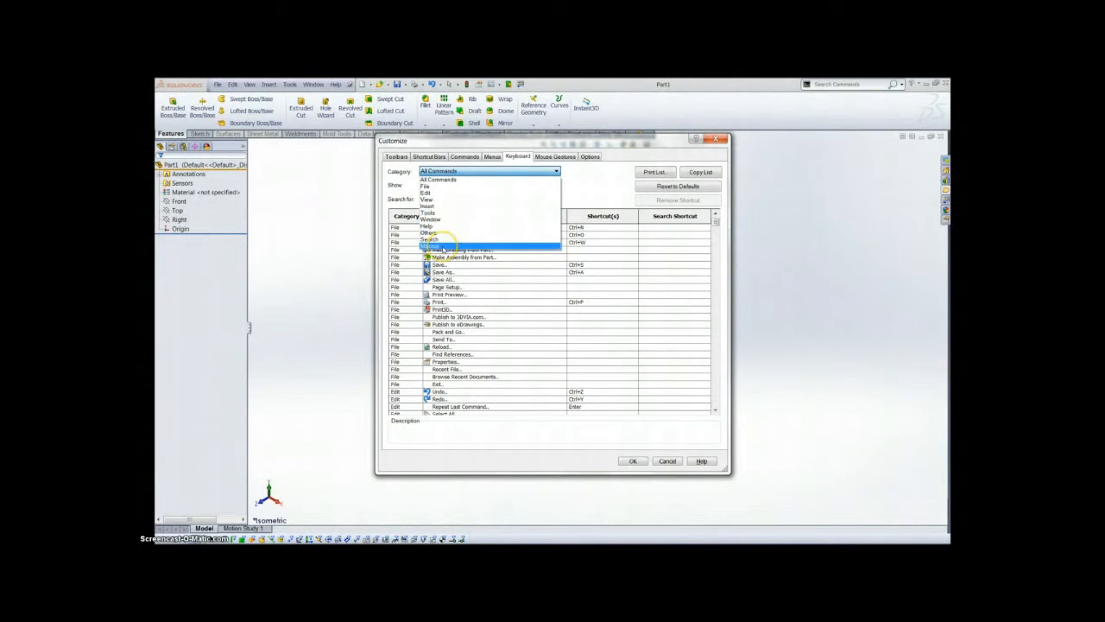
# - Filter shortcuts to the Tools category, scroll the sketch tool shortcuts, and close Customize with OK
pyautogui.click(467, 170)
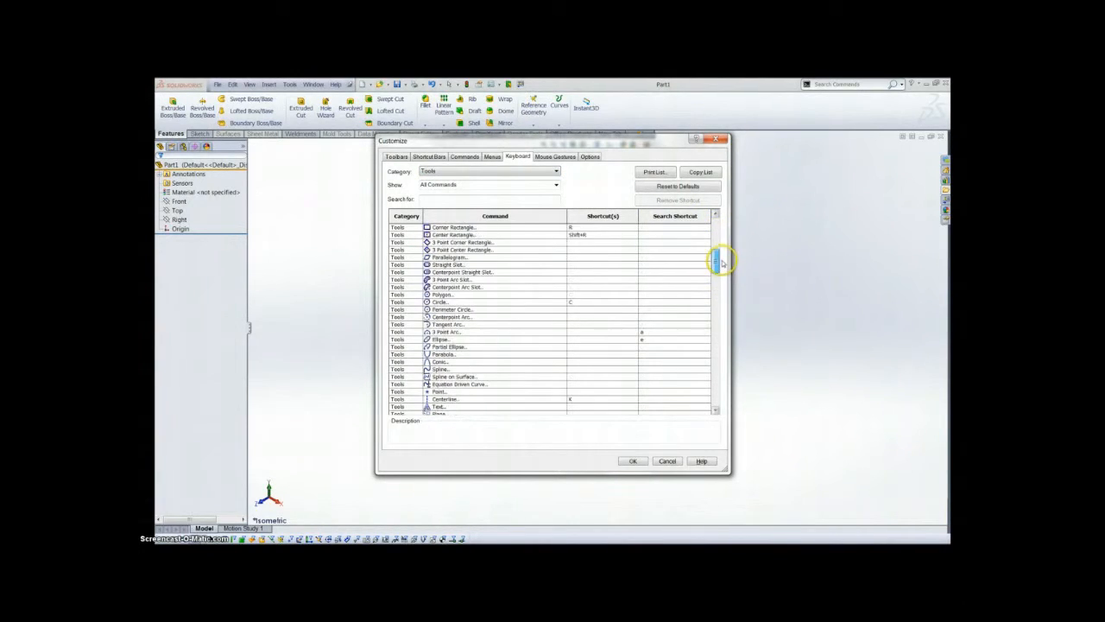
pyautogui.scroll(-3)
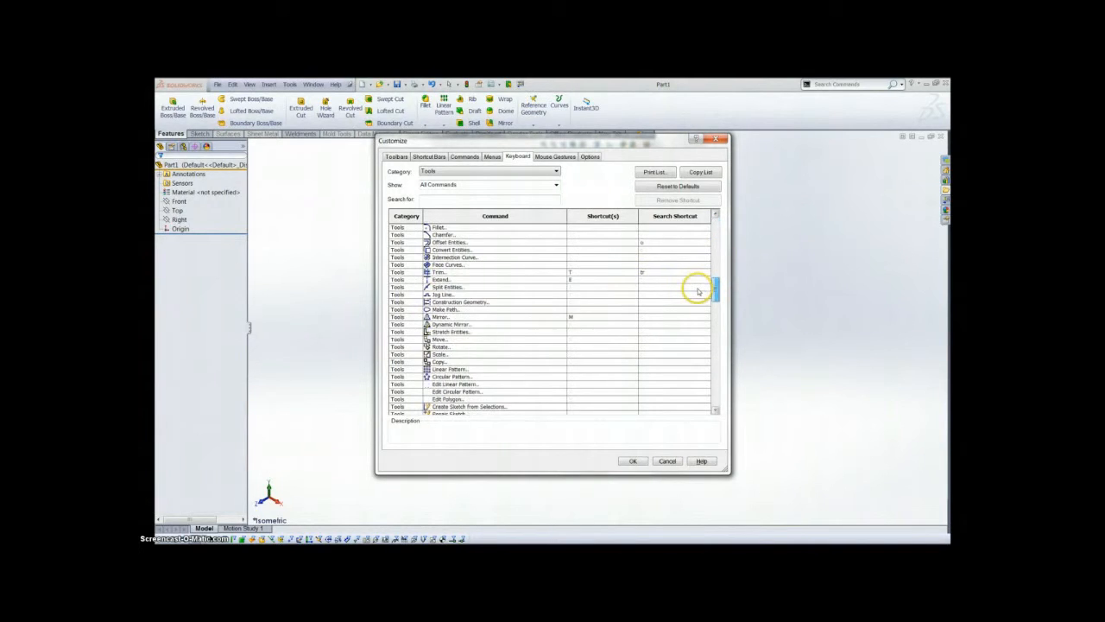
pyautogui.scroll(-3)
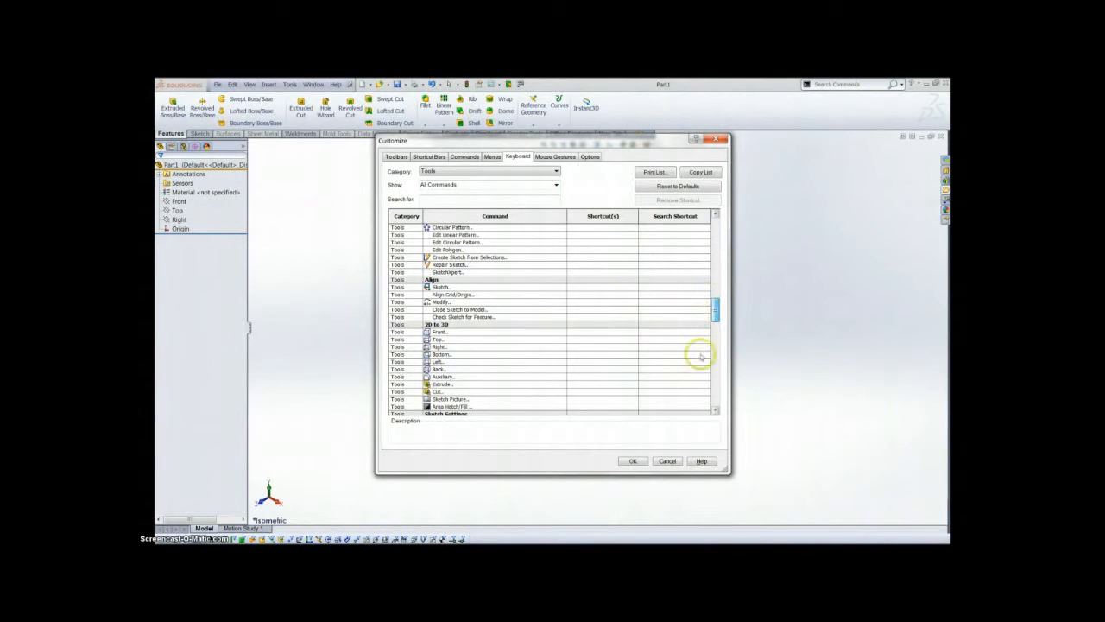
pyautogui.click(633, 460)
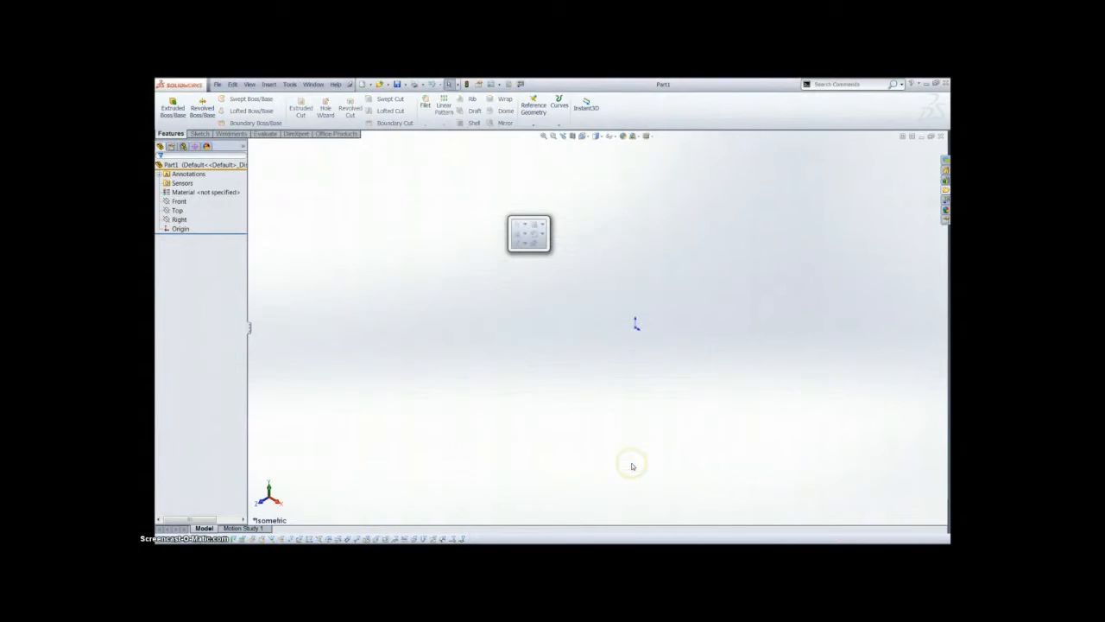